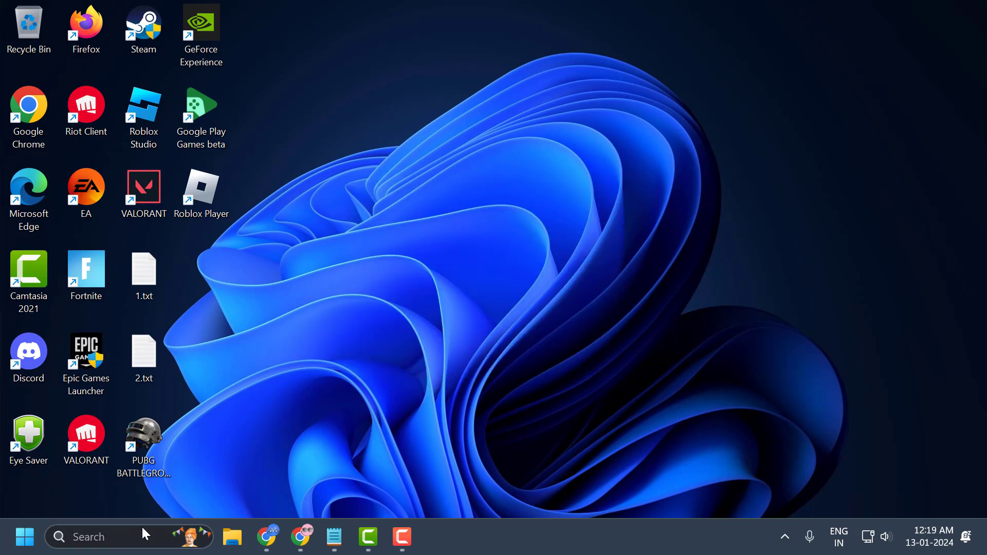
Step: Search 'troubleshoot settings' and open the Troubleshoot settings page
type("troubleshoot settings")
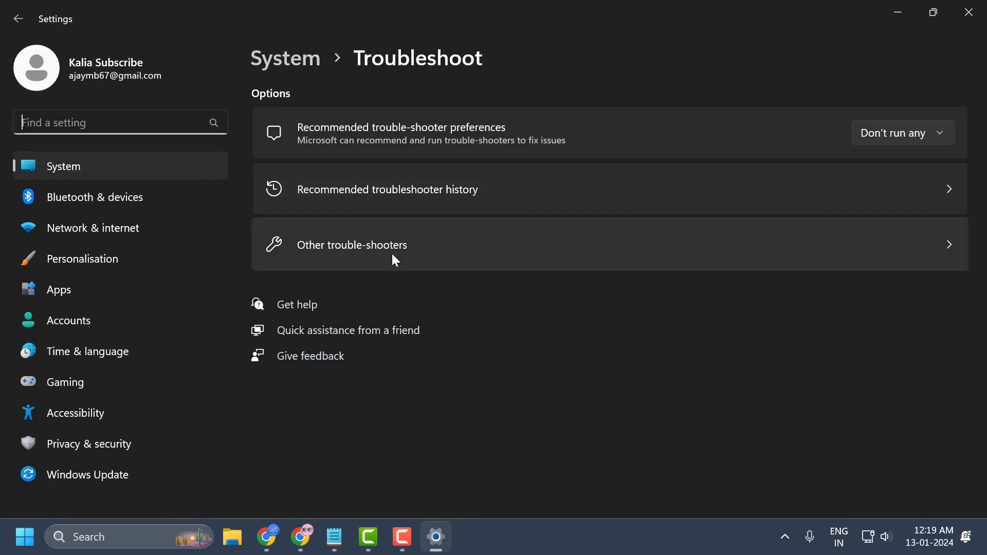
Step: Run the Windows Update troubleshooter from Other trouble-shooters and close its finished report
left_click(351, 245)
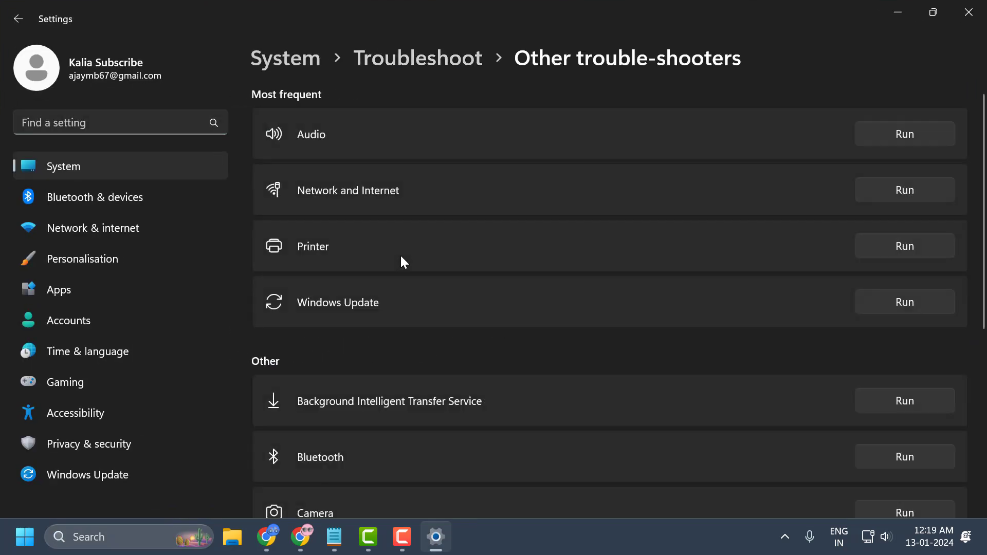
mouse_move(815, 312)
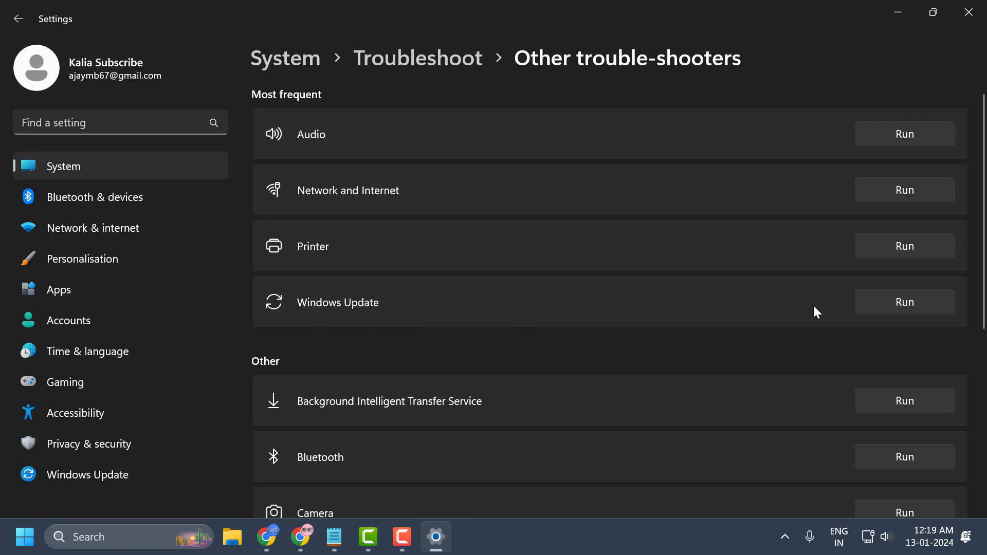
left_click(904, 302)
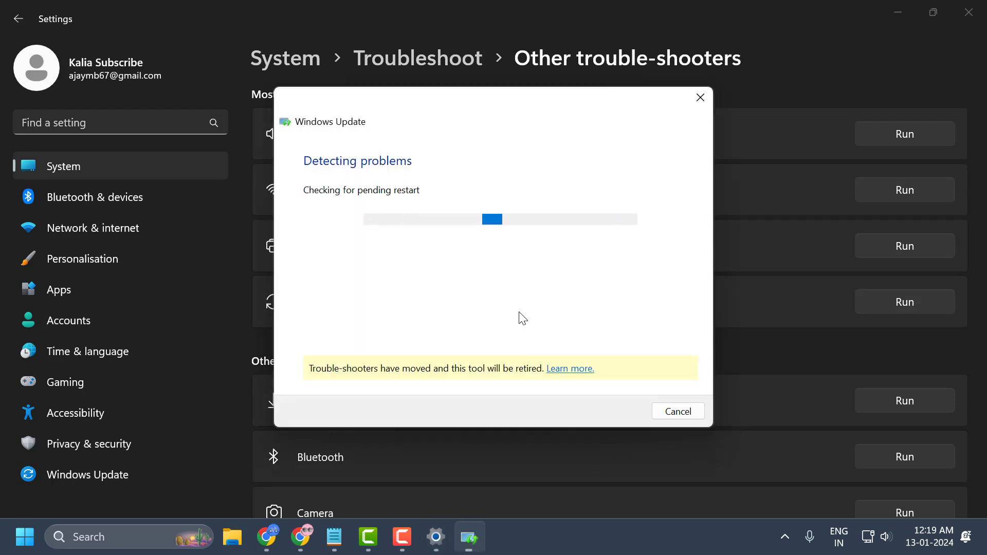
mouse_move(541, 289)
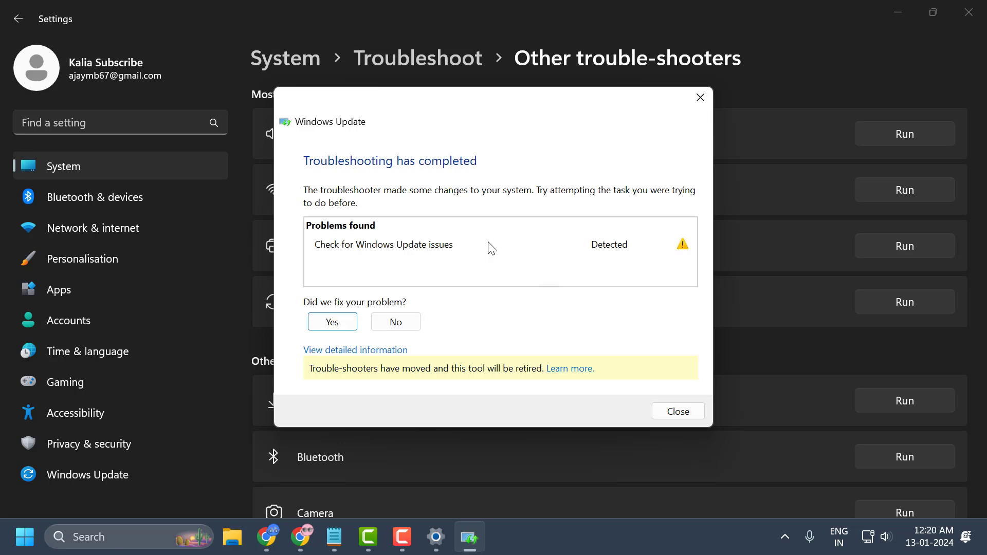
left_click(678, 411)
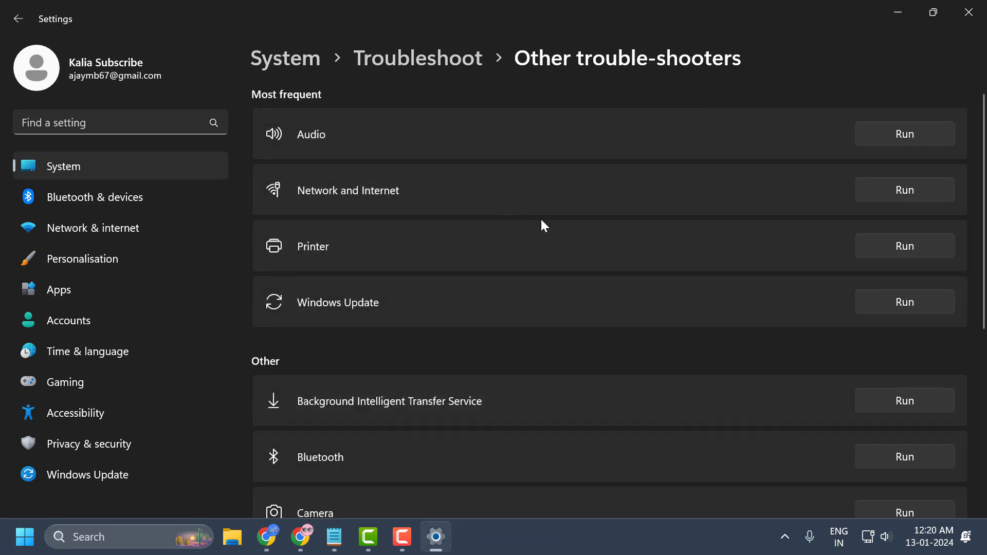
mouse_move(626, 275)
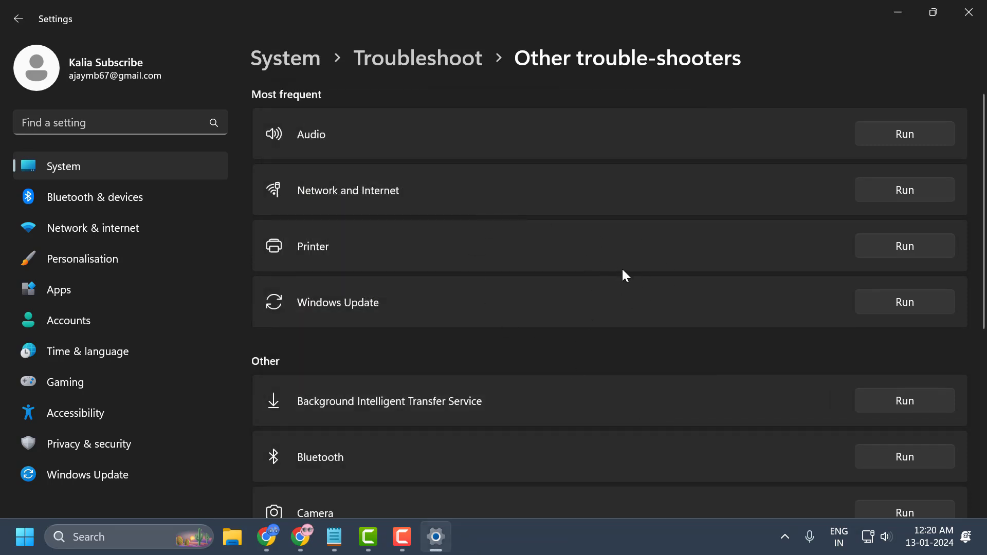
mouse_move(604, 255)
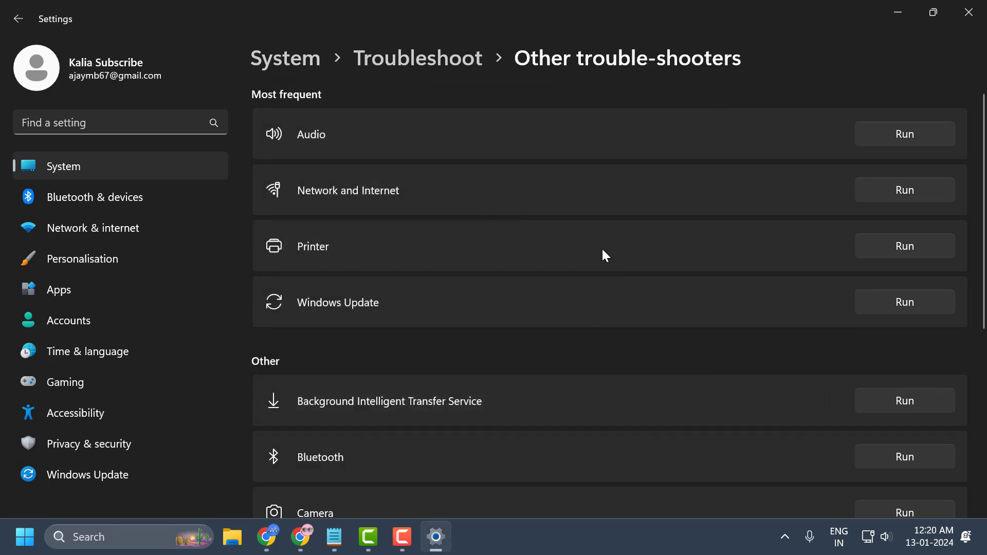
mouse_move(836, 88)
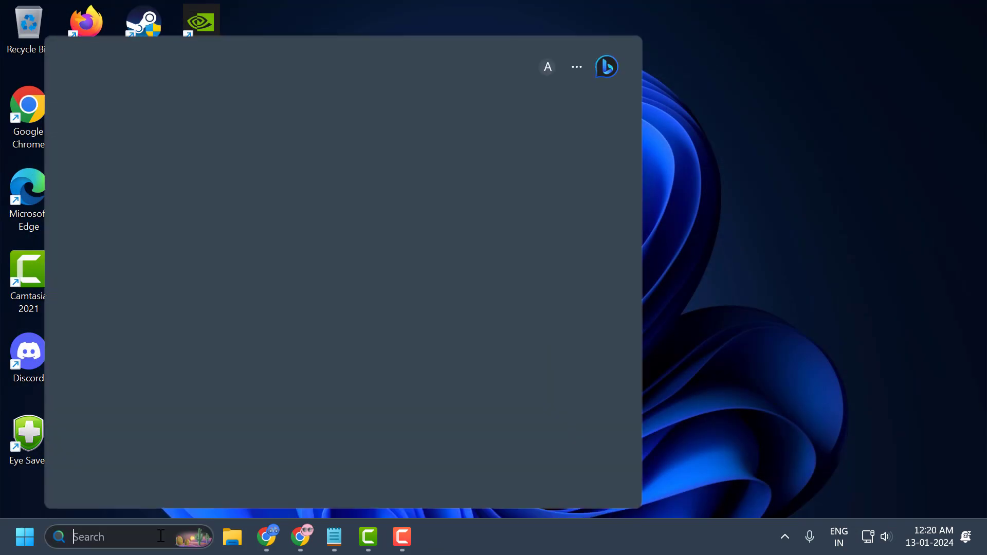
Step: Copy the repair command list from 2.txt into a new Notepad tab
type("notepad")
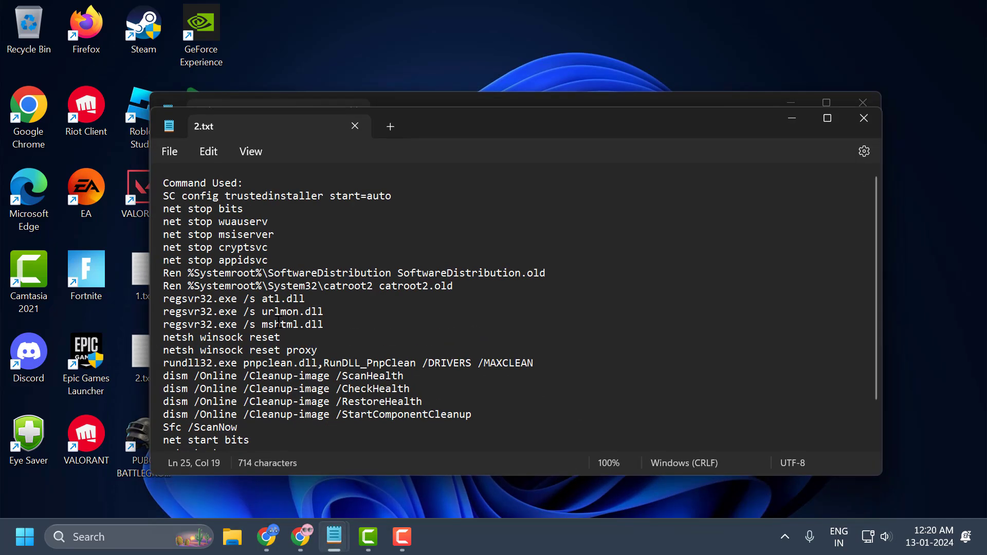
left_click_drag(163, 196, 275, 234)
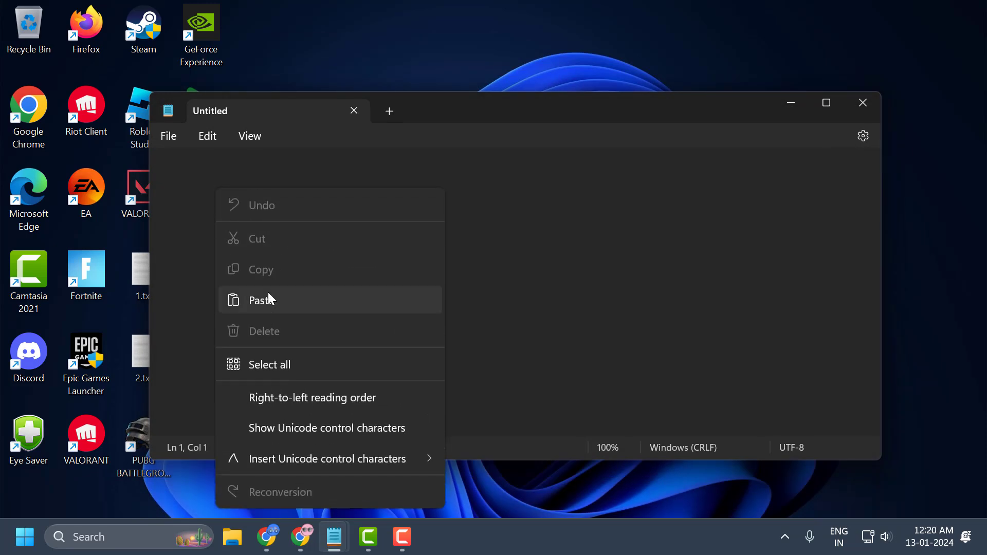
left_click(262, 300)
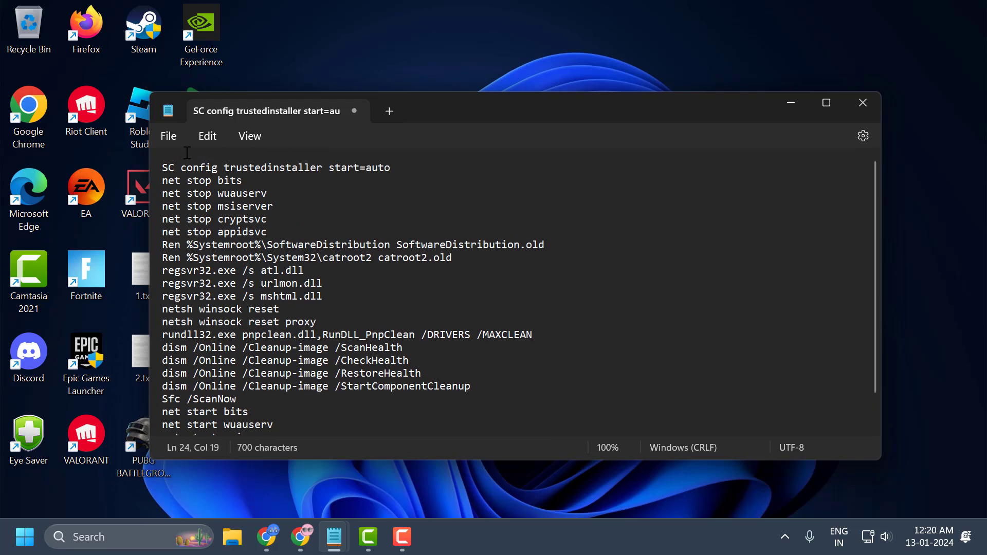
left_click(168, 136)
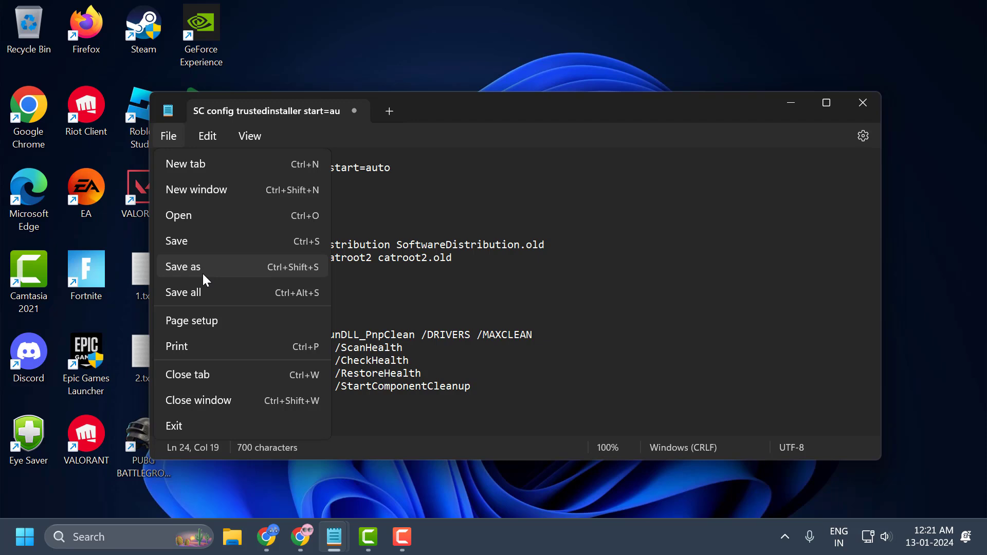
Step: Save the commands to the desktop as fix.bat with type All files (*.*), then close Notepad
left_click(183, 267)
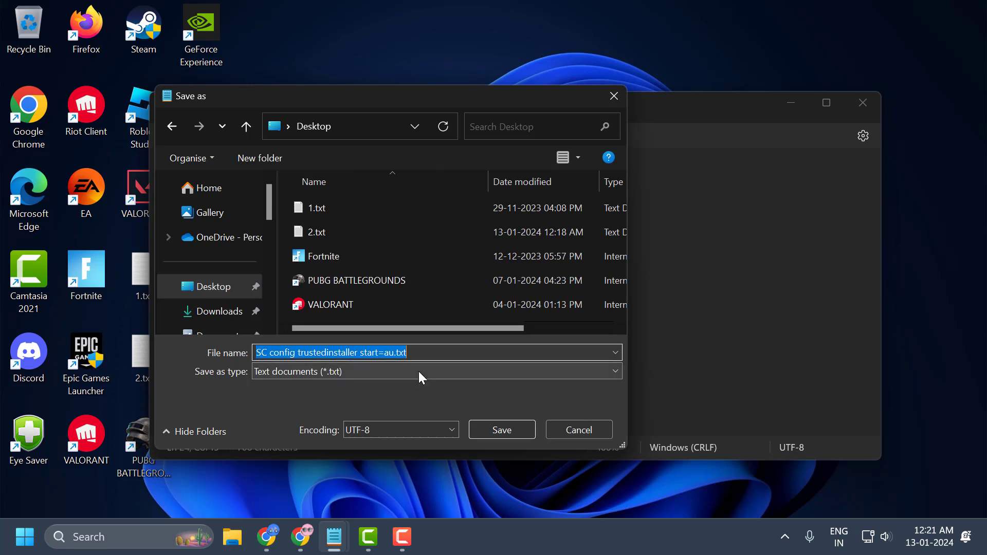
type("fix.ba")
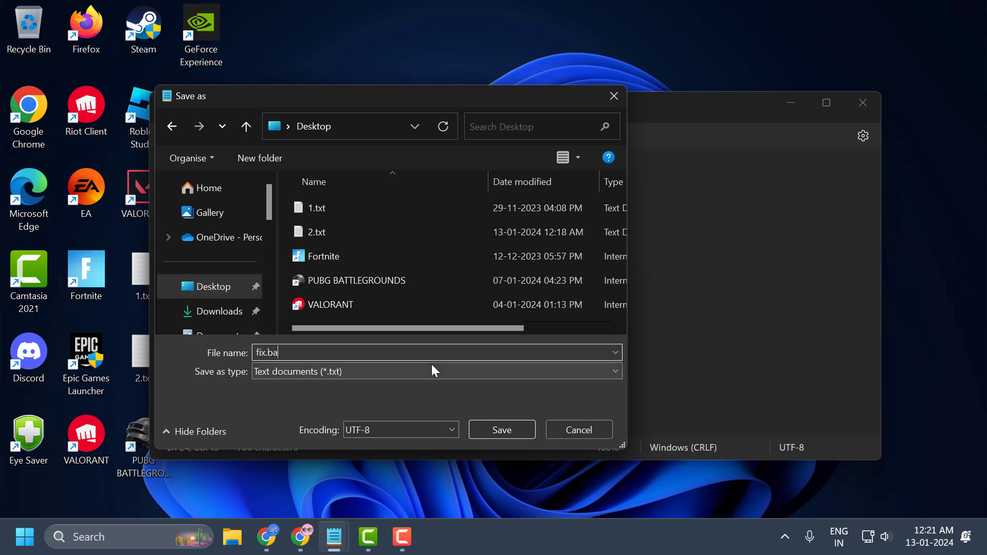
type("t")
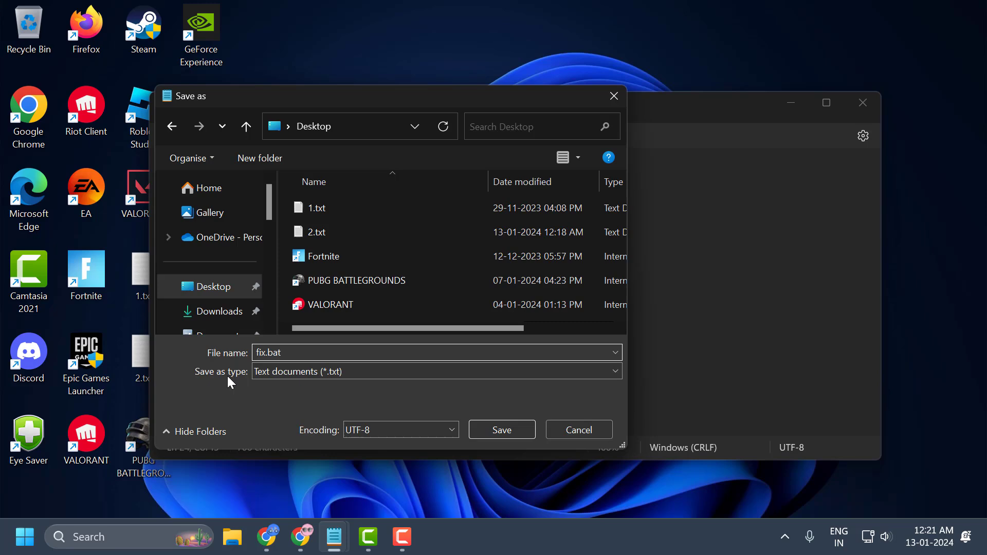
left_click(434, 371)
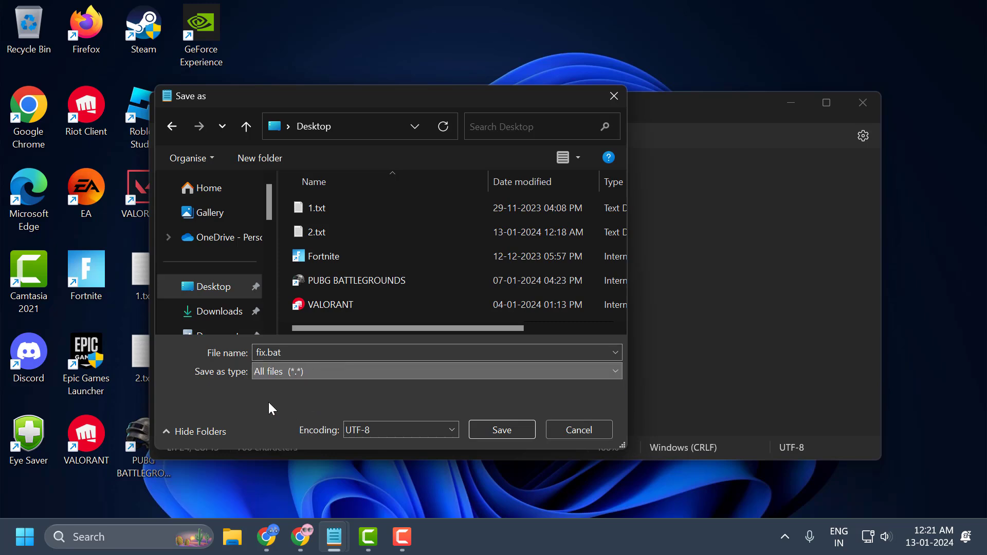
left_click(501, 429)
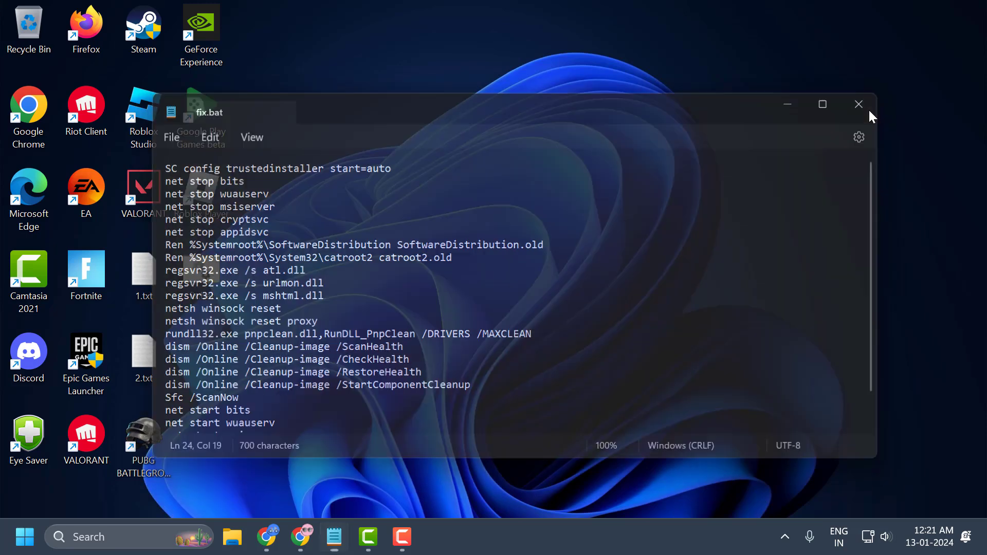
left_click(859, 104)
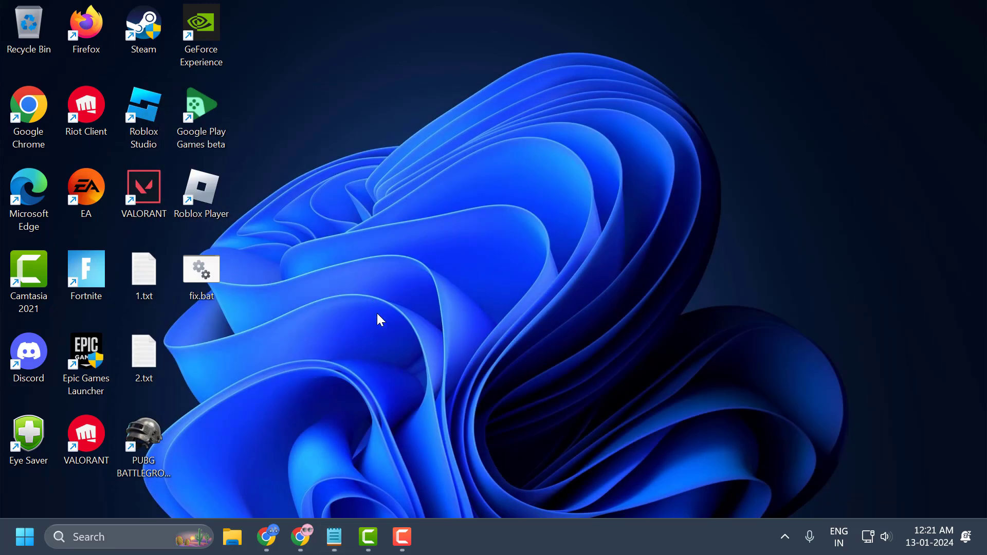
Step: Launch fix.bat from the desktop with Run as administrator
left_click(201, 271)
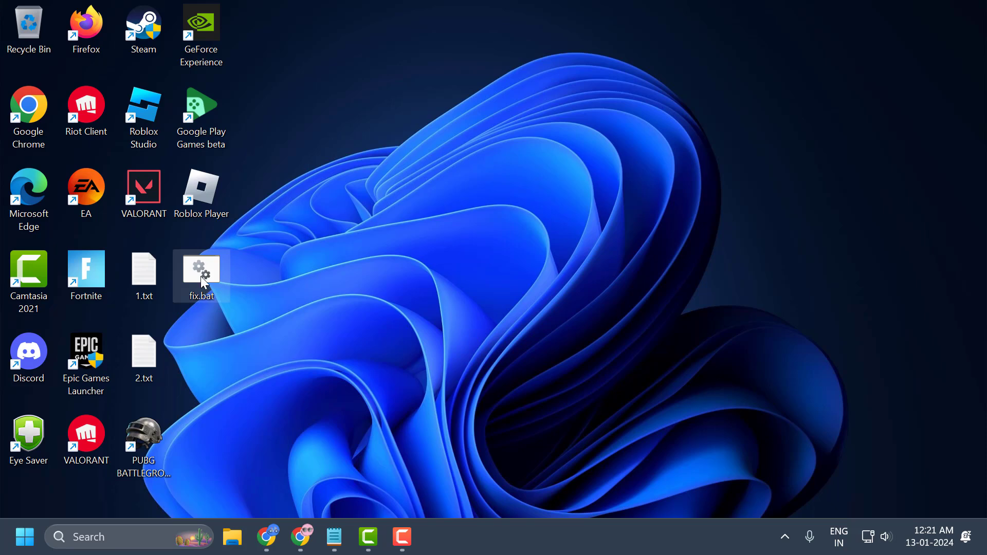
right_click(201, 271)
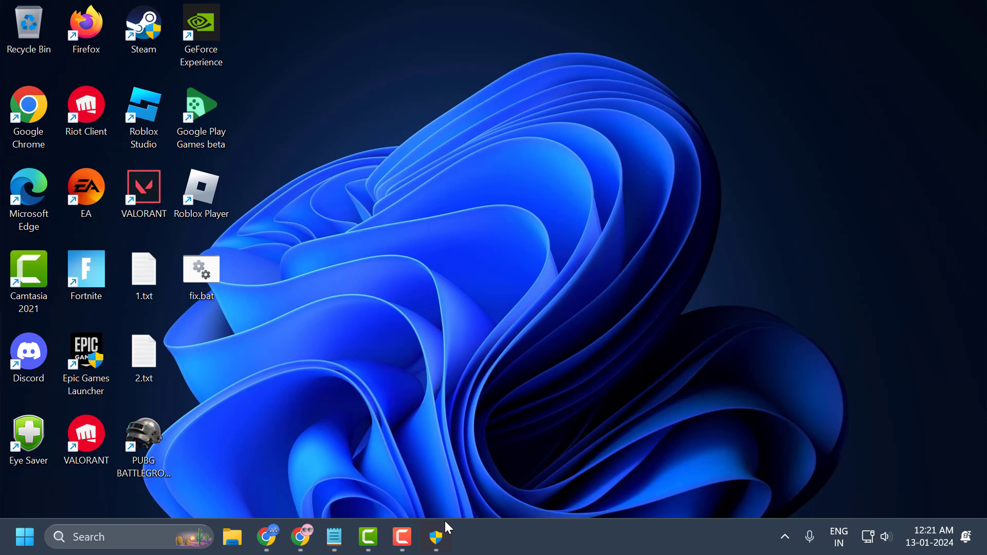
left_click(436, 537)
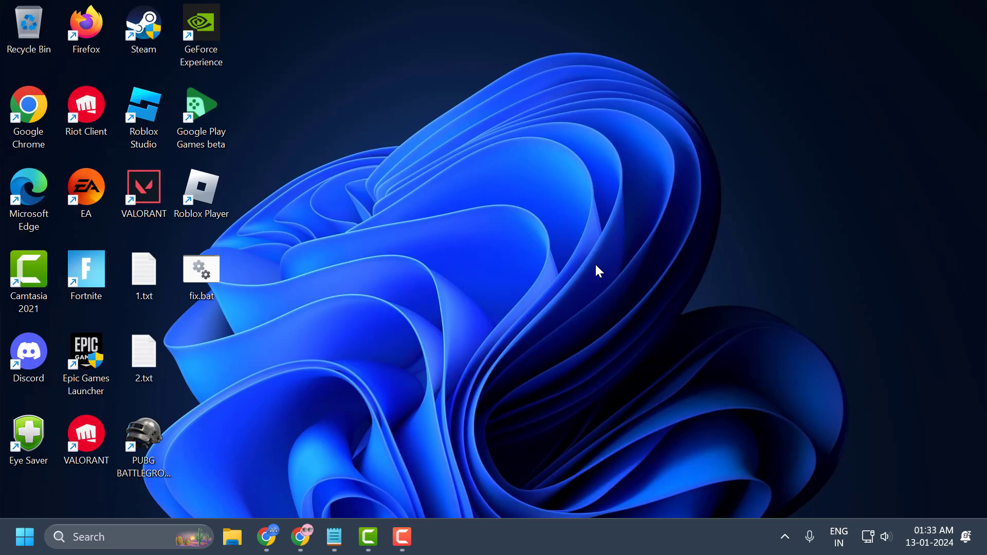
mouse_move(573, 221)
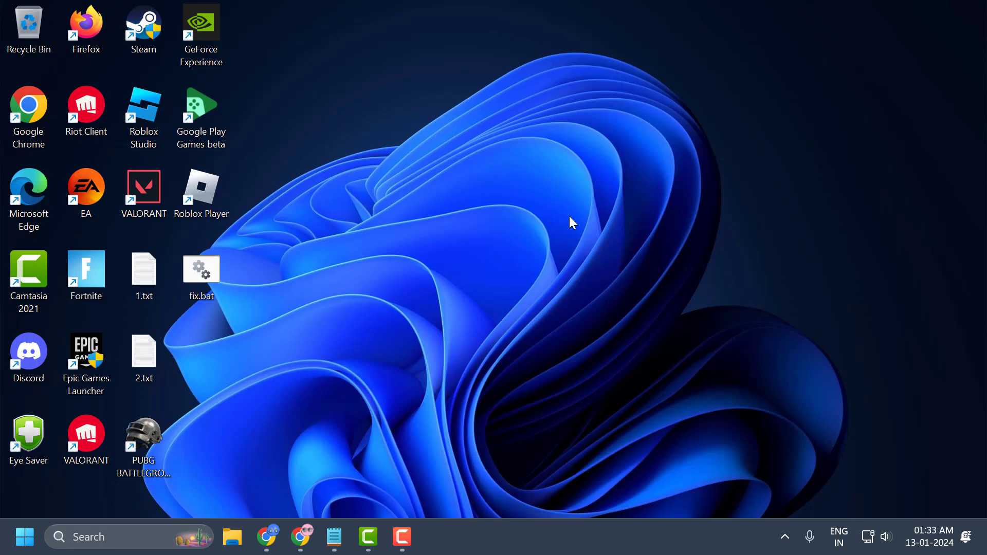
mouse_move(602, 286)
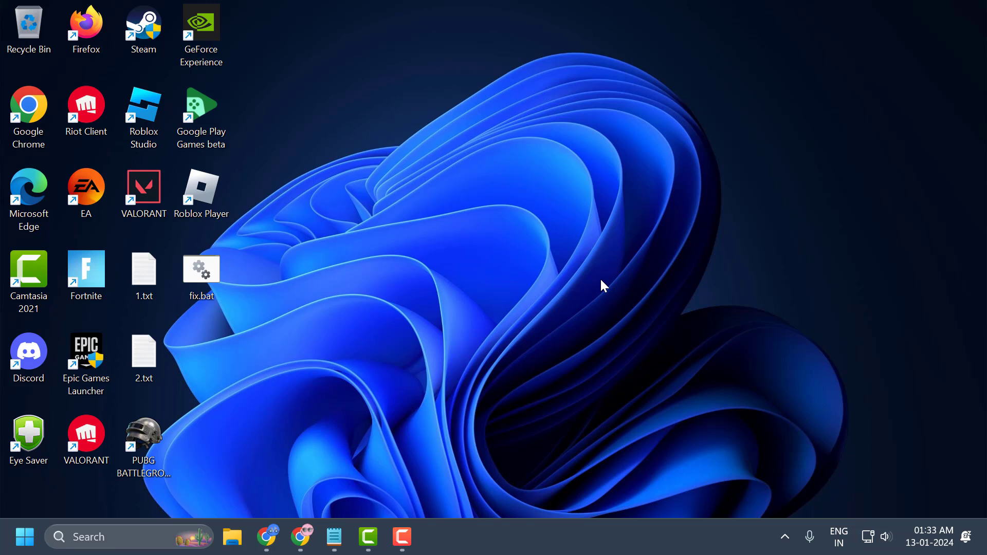
mouse_move(535, 314)
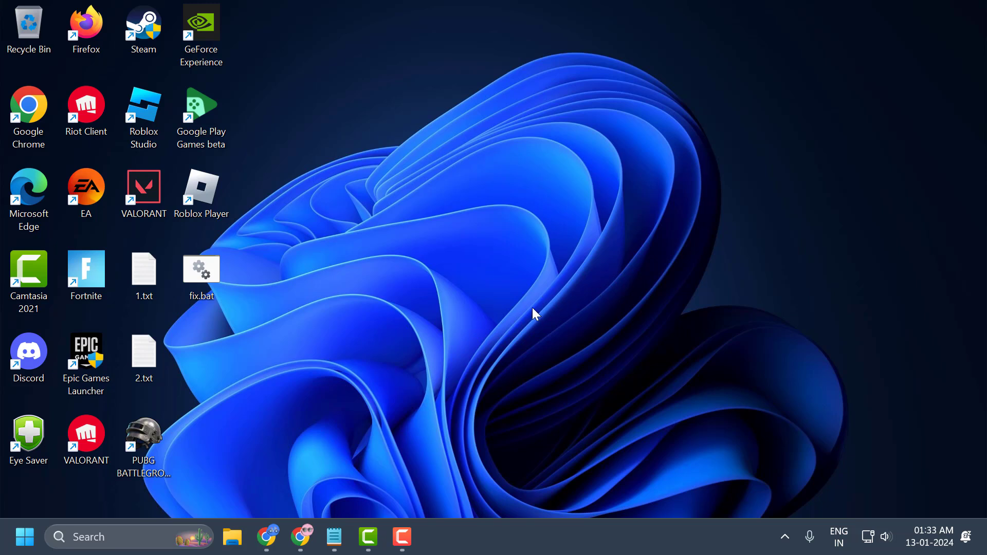